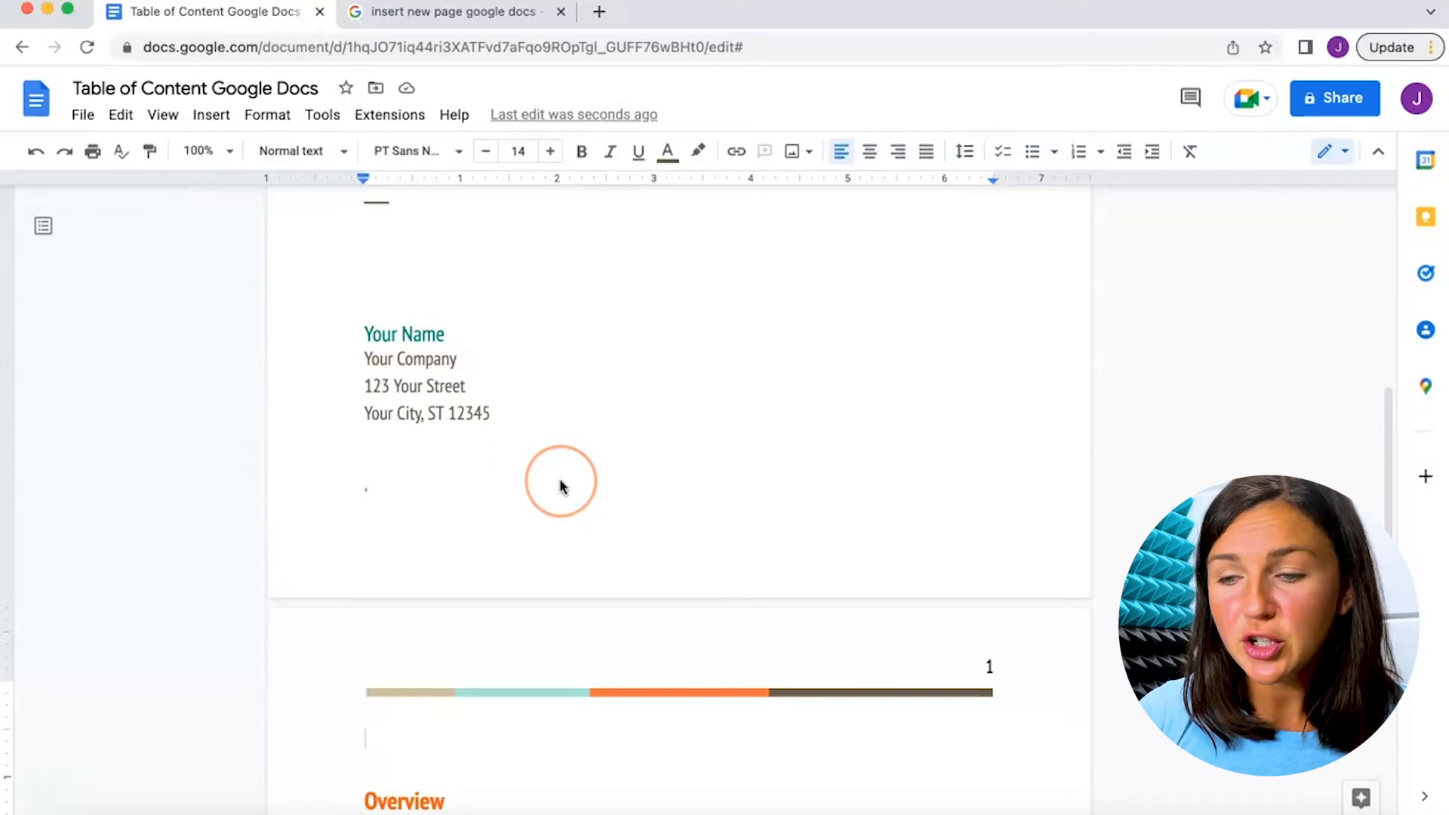
Step: Scroll past the cover page to the Overview, Goals and Specifications sections
{"action": "scroll", "scroll_direction": "down", "scroll_amount": 3}
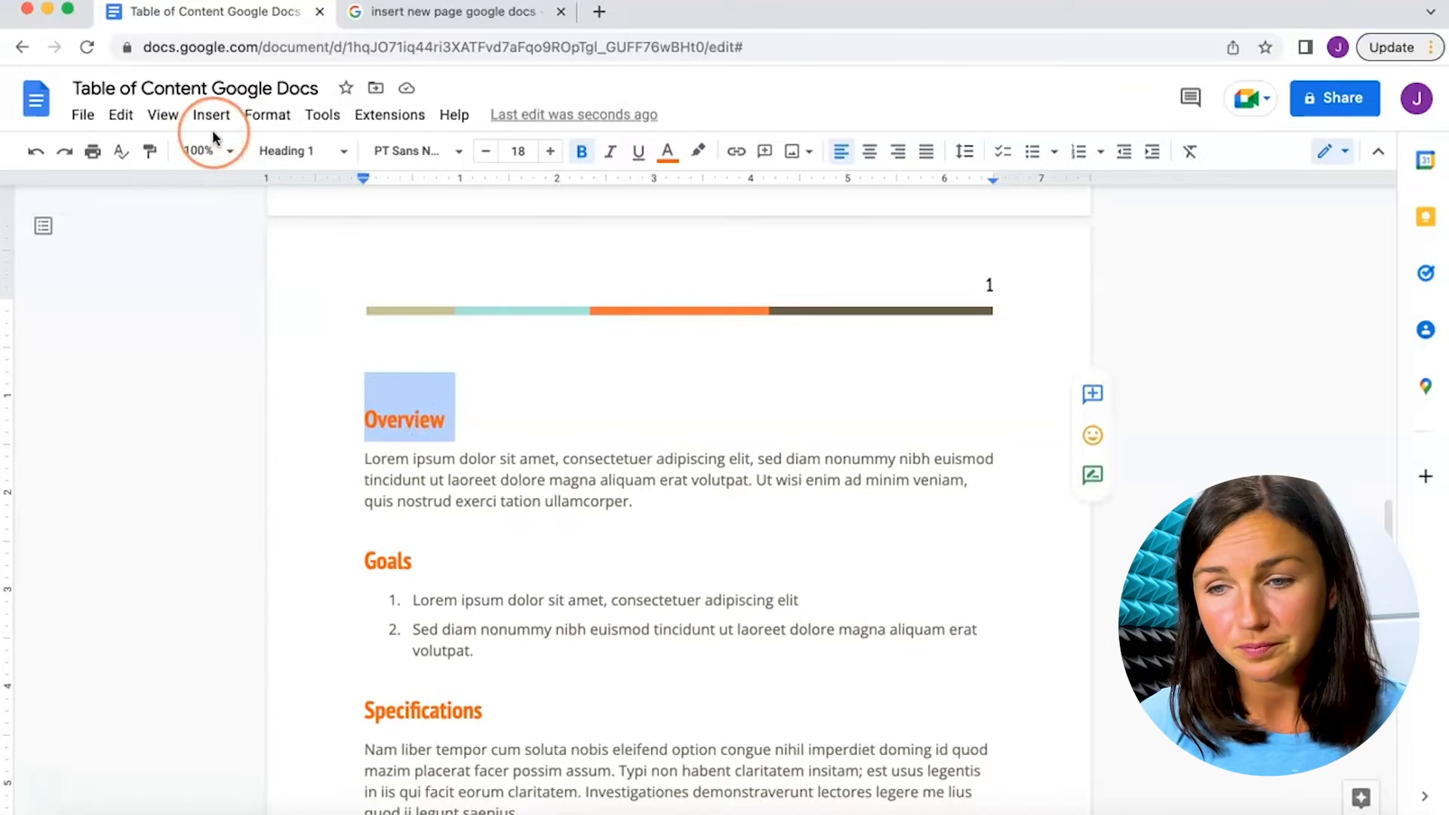
{"action": "mouse_move", "coordinate": [300, 151]}
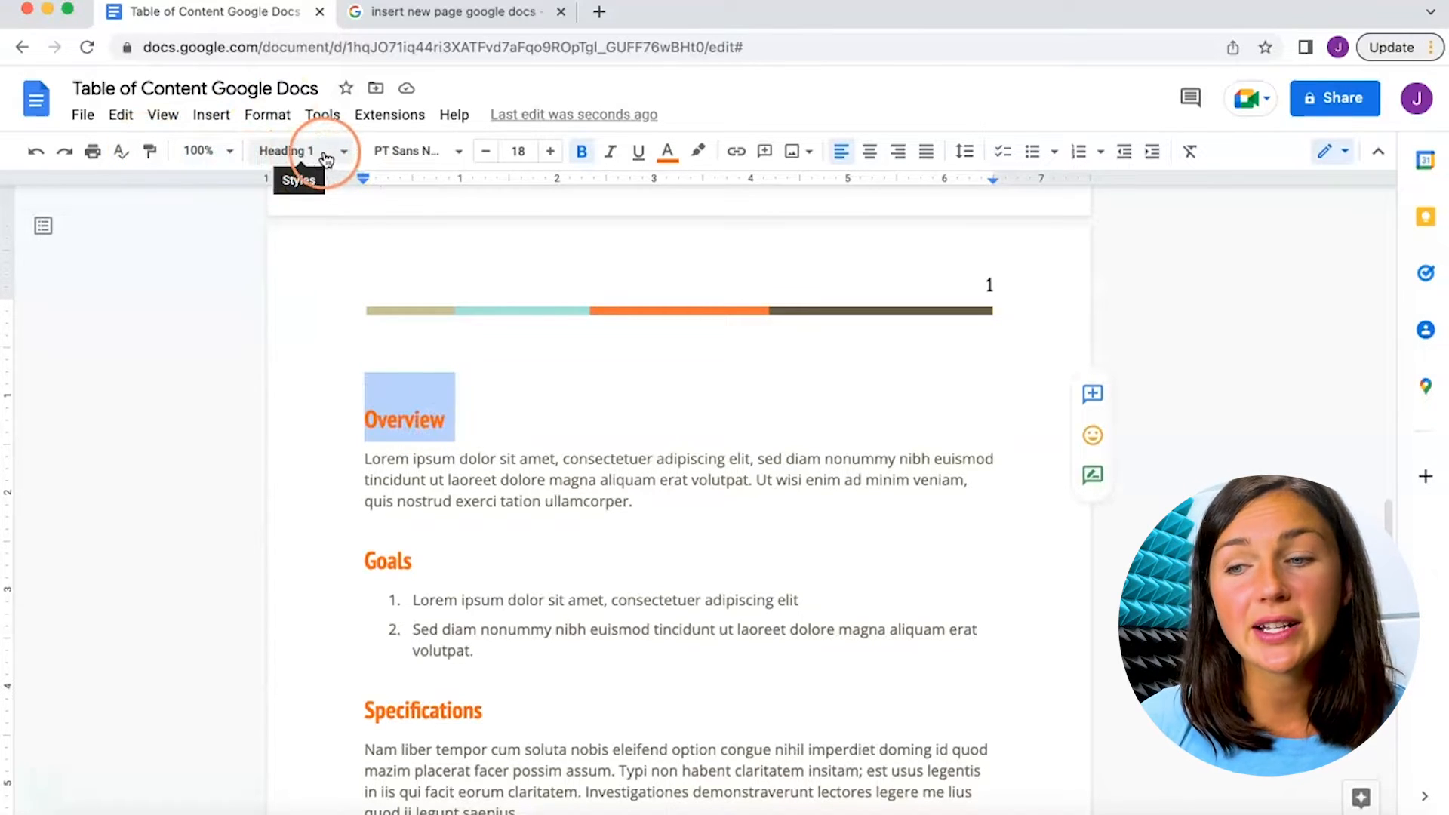
{"action": "left_click", "coordinate": [296, 151]}
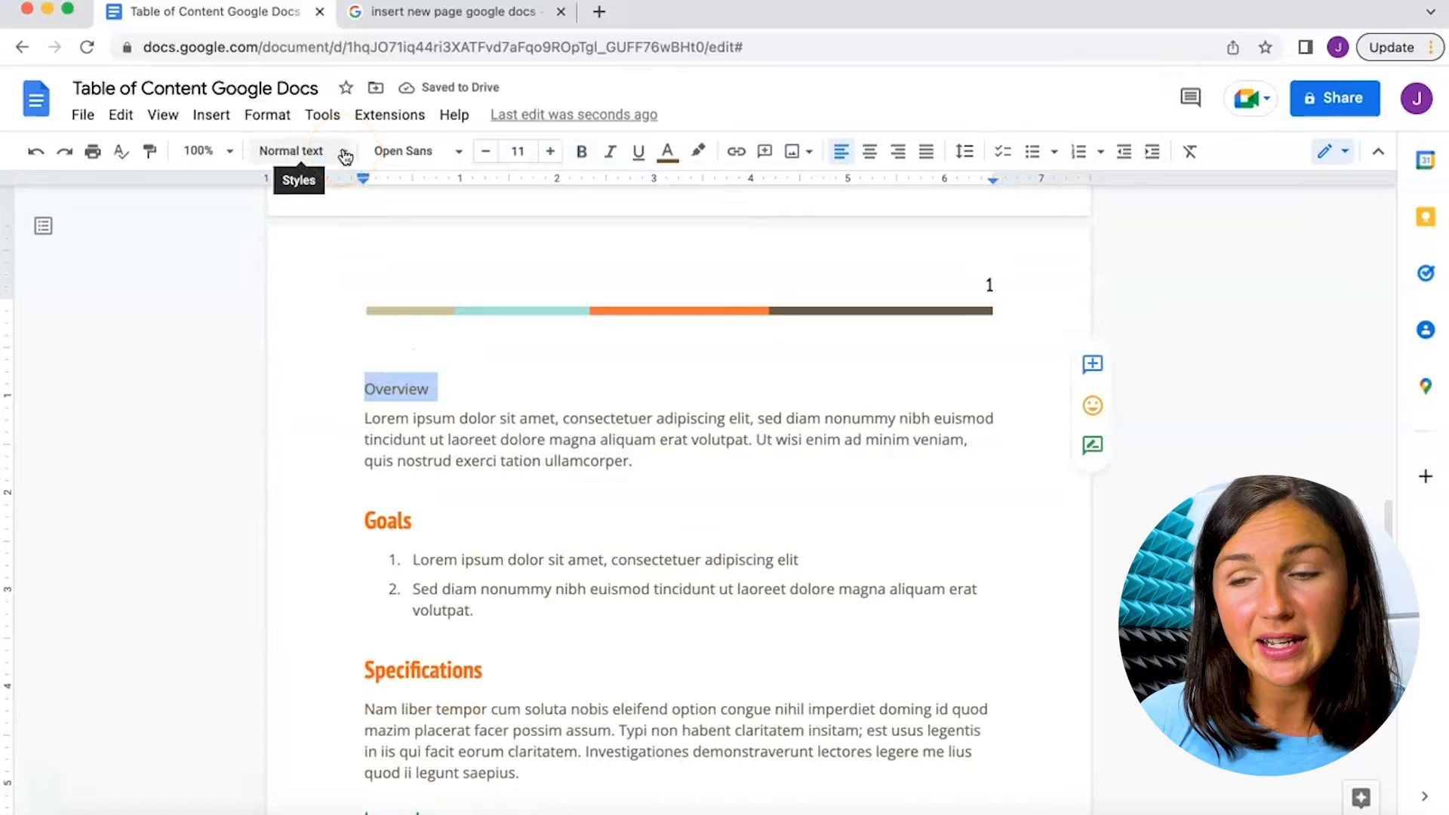
{"action": "left_click", "coordinate": [290, 151]}
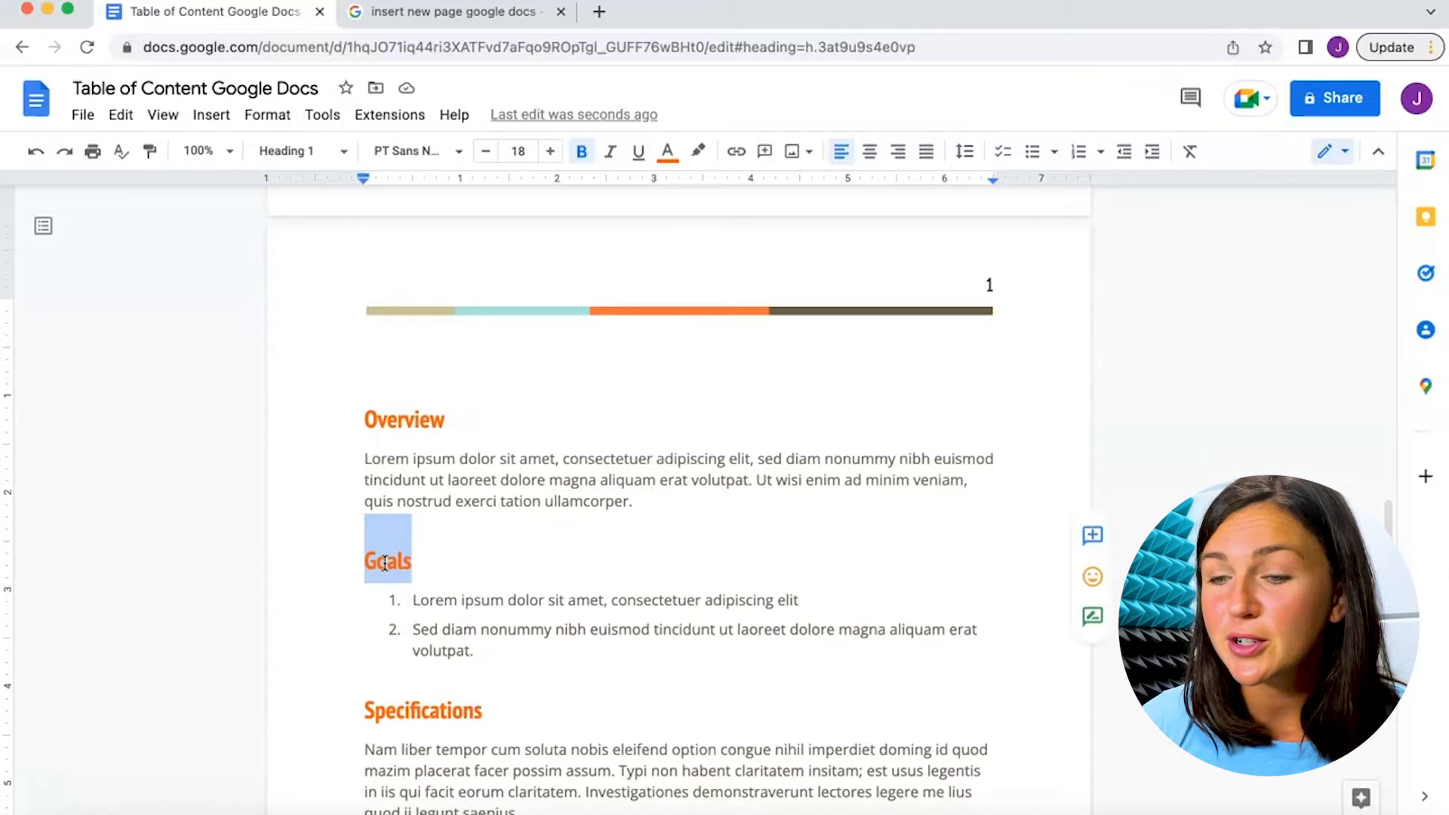
{"action": "mouse_move", "coordinate": [355, 563]}
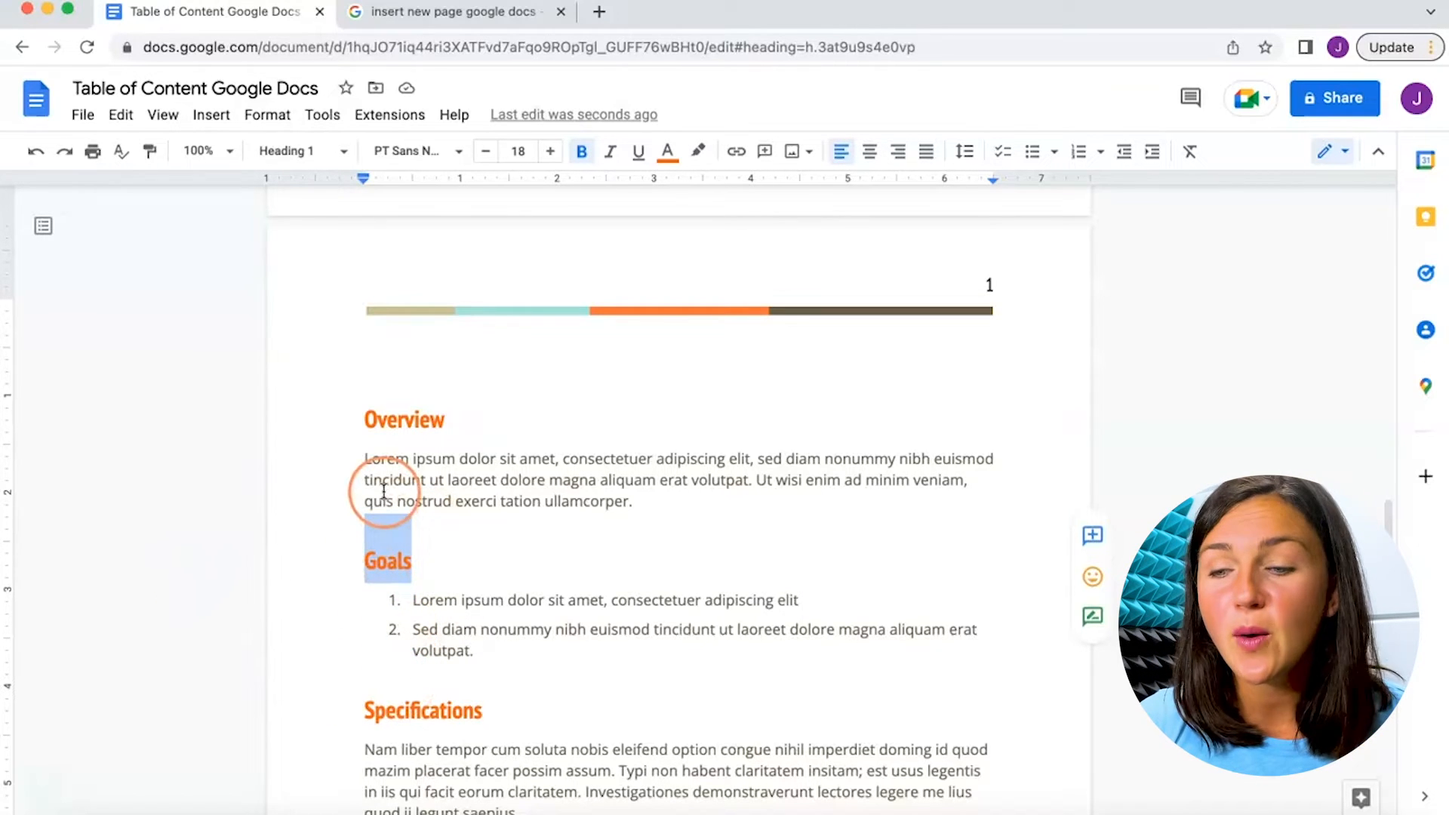
{"action": "mouse_move", "coordinate": [296, 150]}
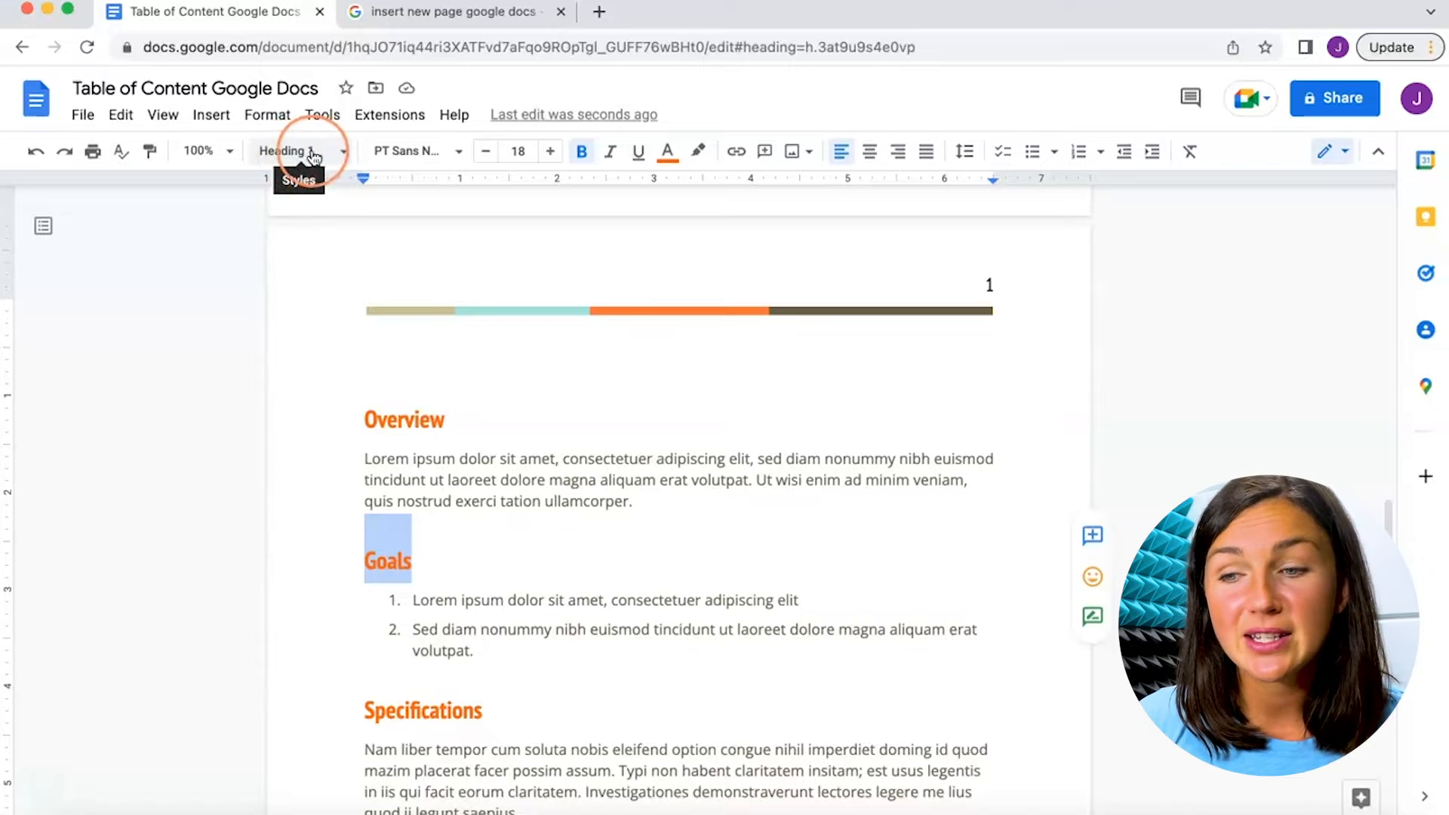
Step: Check that Goals uses Heading 1 and Lorem Ipsum uses Heading 2
{"action": "left_click", "coordinate": [291, 151]}
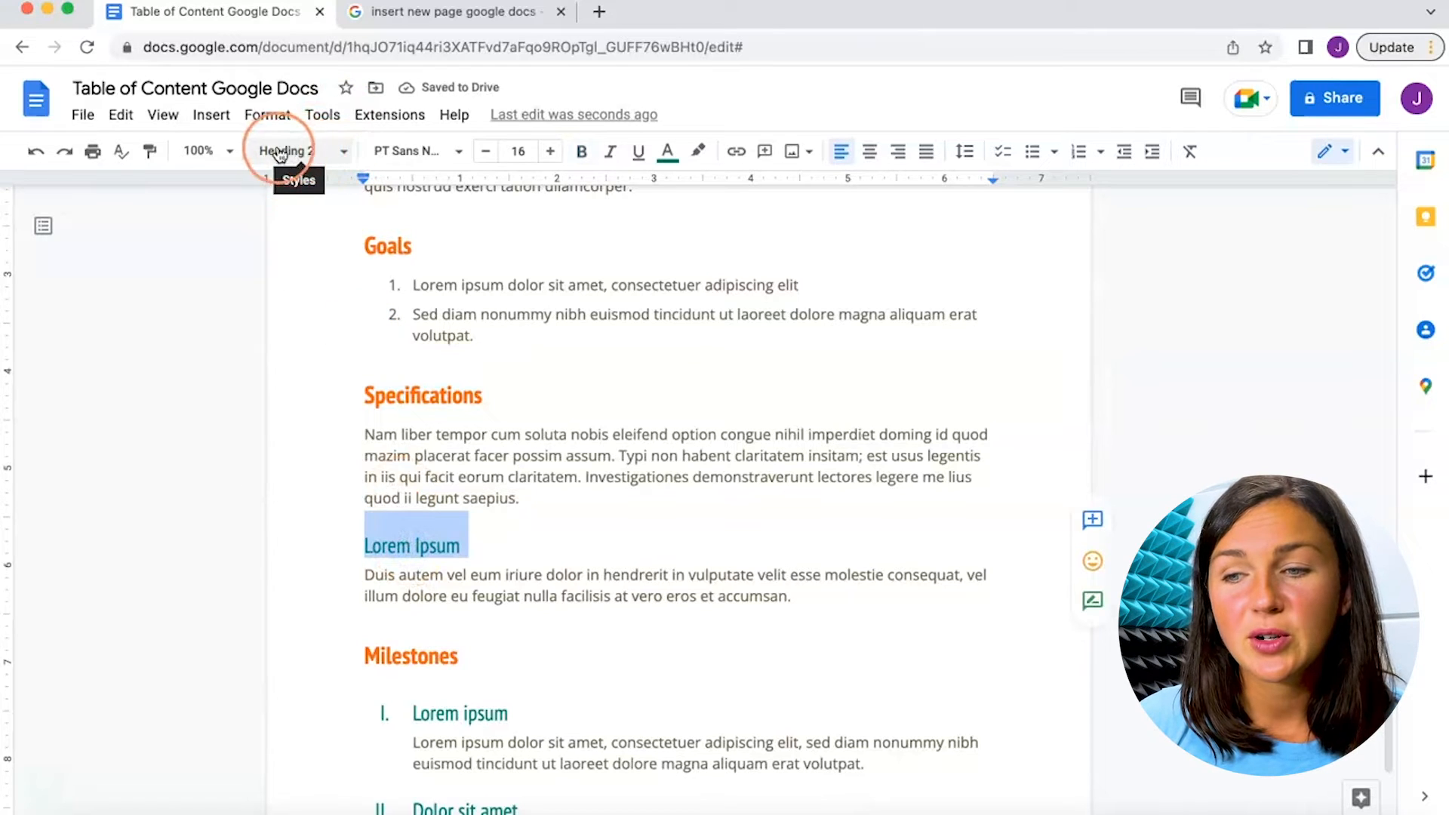
{"action": "left_click", "coordinate": [285, 151]}
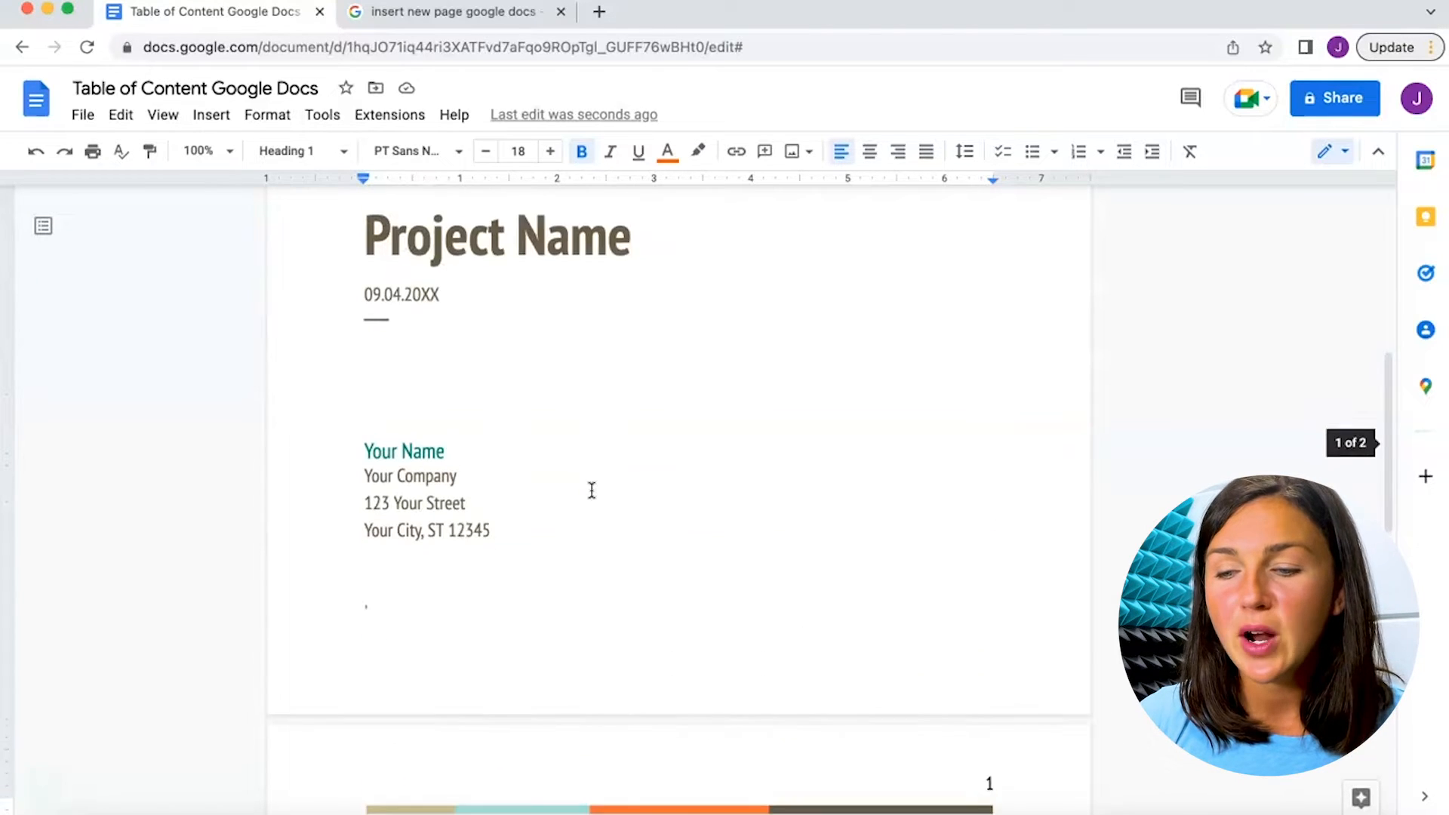
Step: Type the label 'Table of Contents' on the line above Overview
{"action": "scroll", "scroll_direction": "down", "scroll_amount": 3}
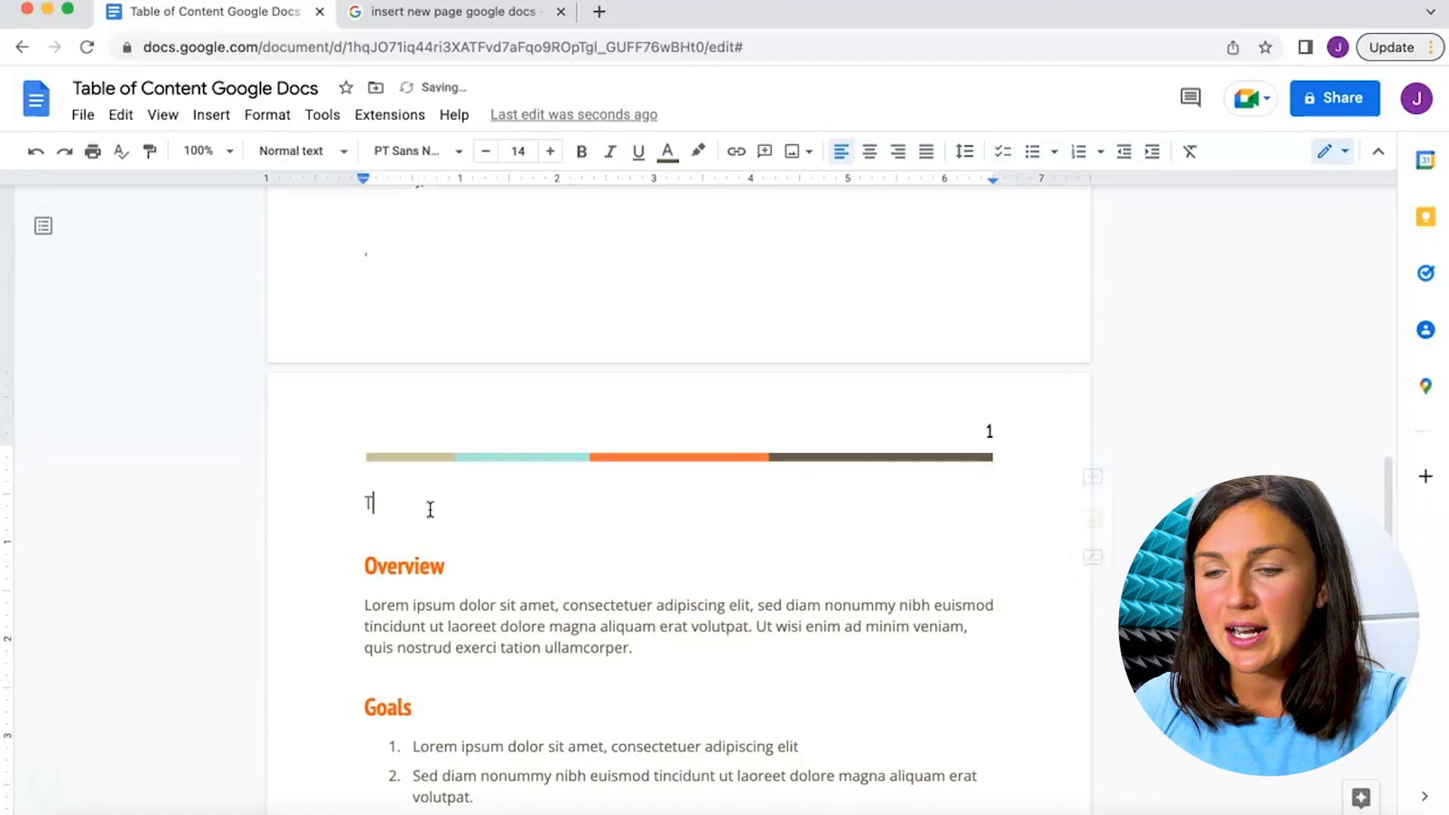
{"action": "type", "text": "Table of V"}
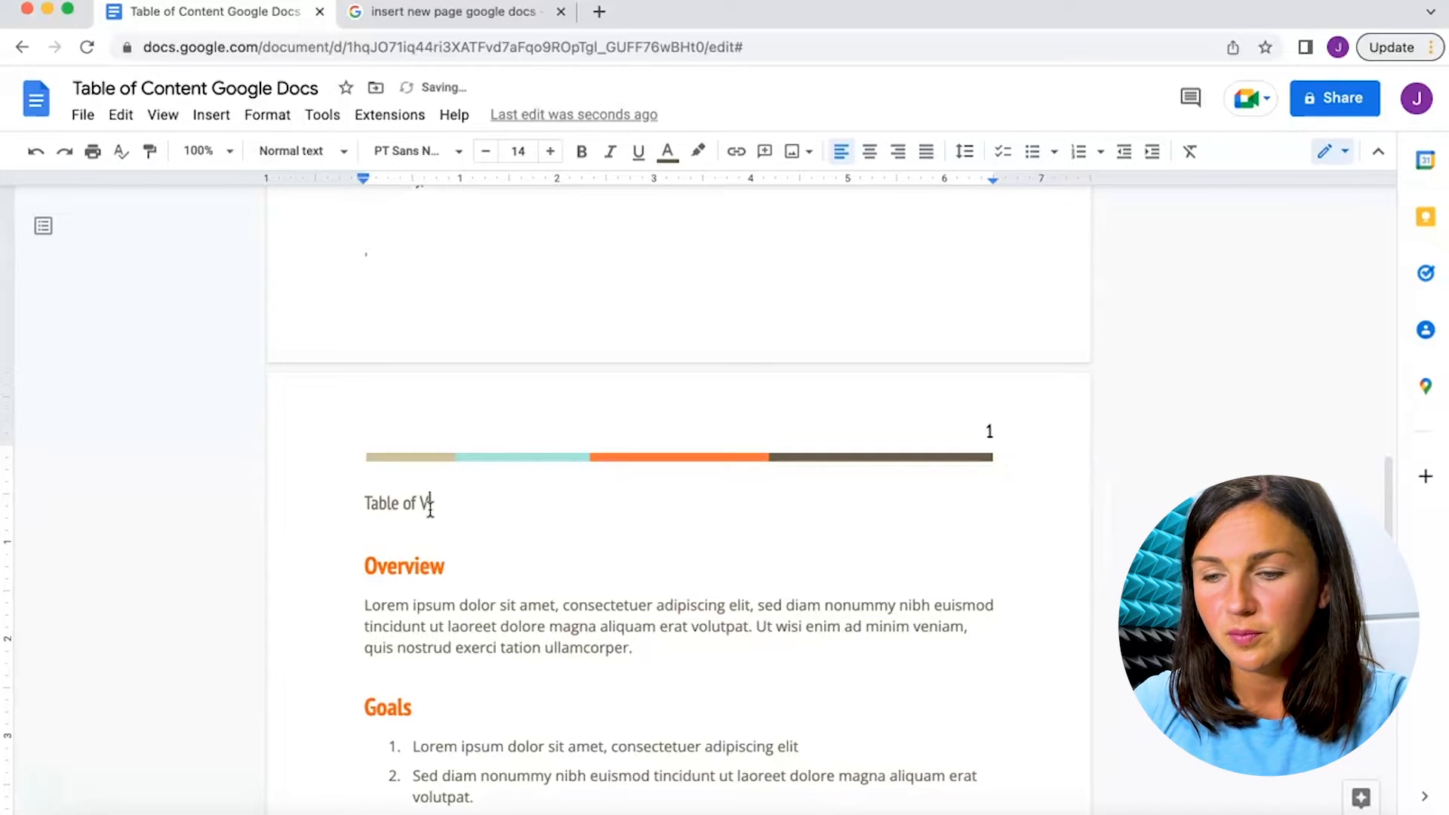
{"action": "type", "text": "ontents"}
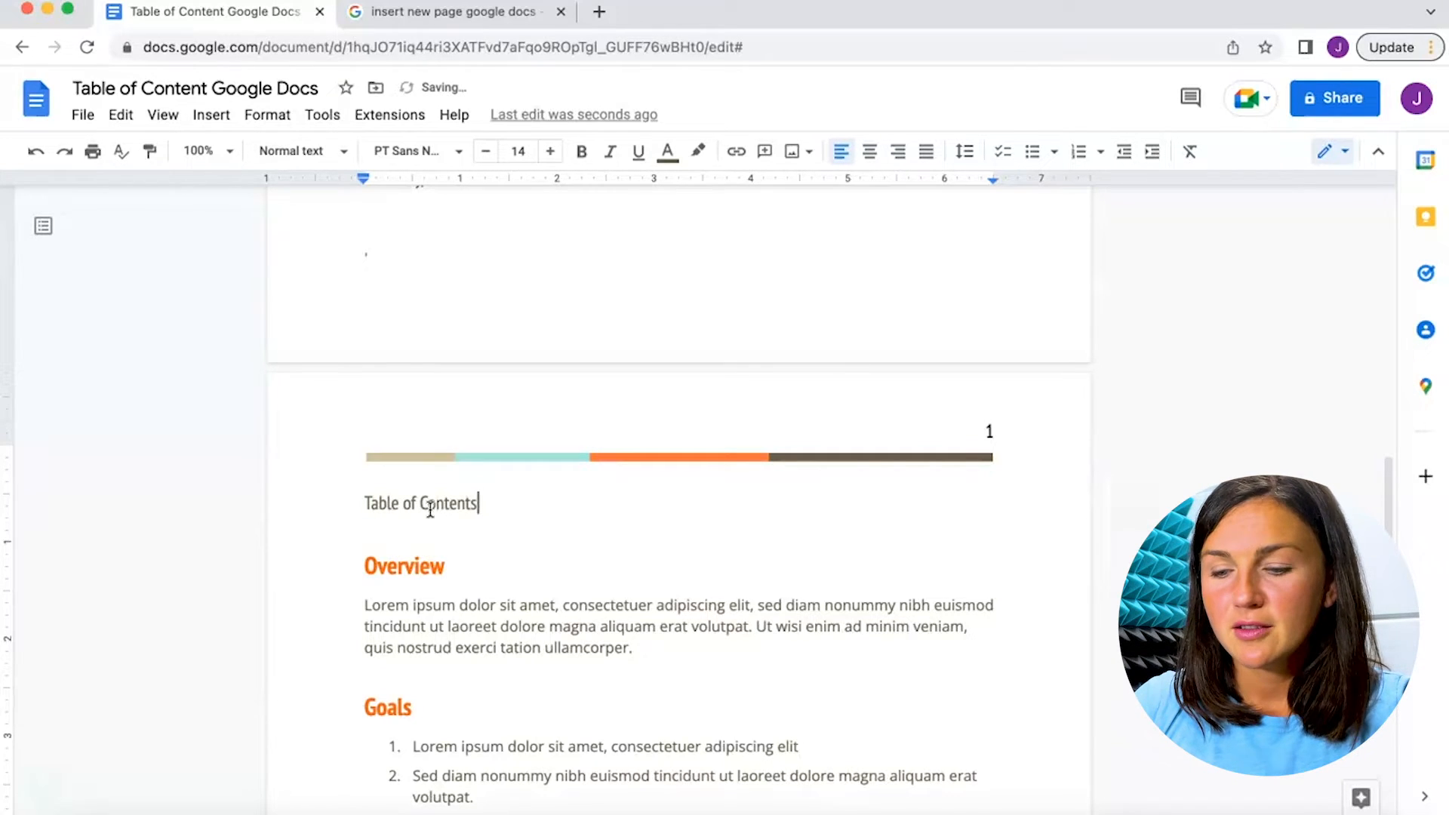
{"action": "left_click", "coordinate": [210, 114]}
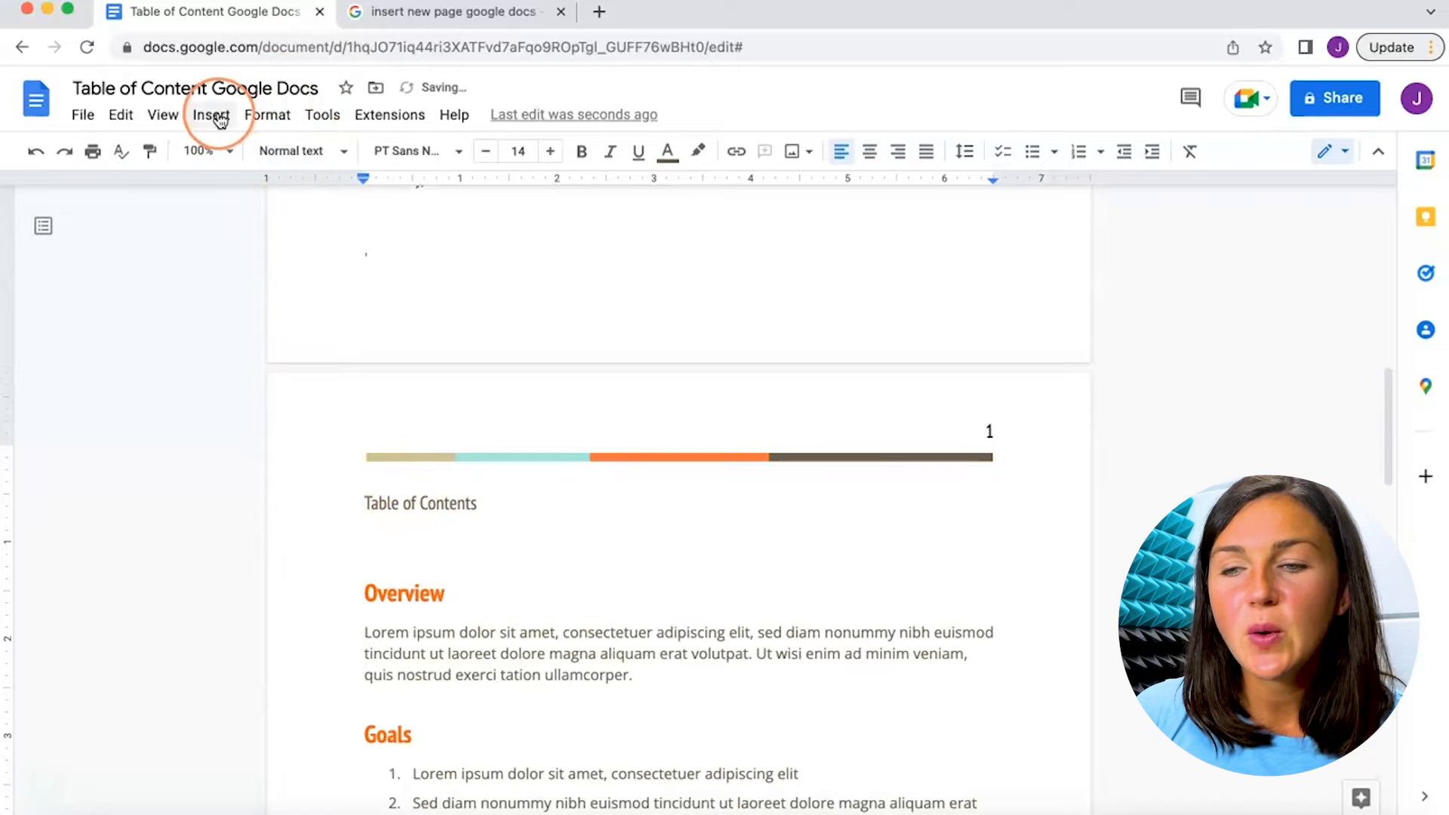
Step: Insert a table of contents with page numbers under the label
{"action": "left_click", "coordinate": [210, 115]}
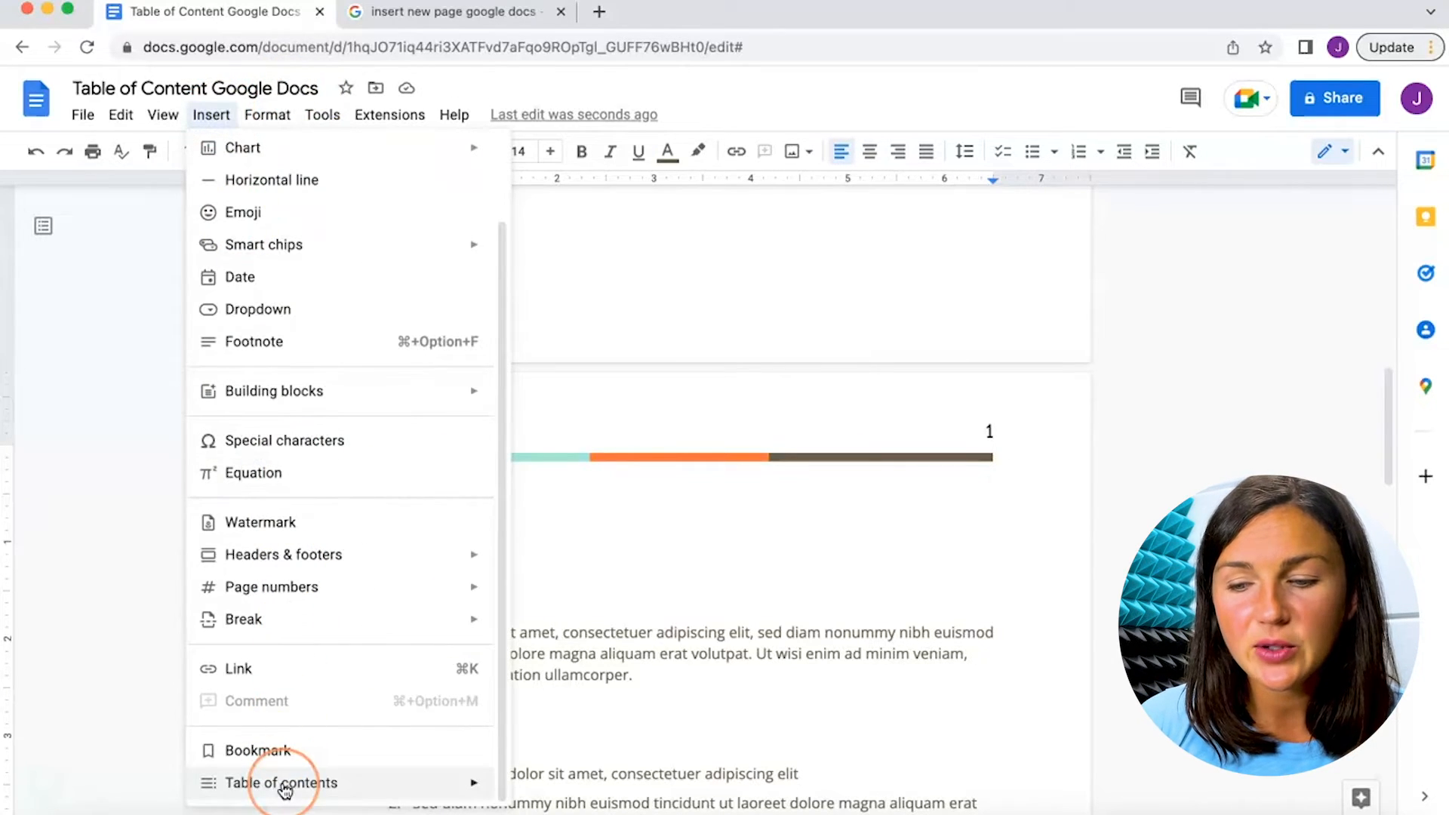
{"action": "mouse_move", "coordinate": [280, 782]}
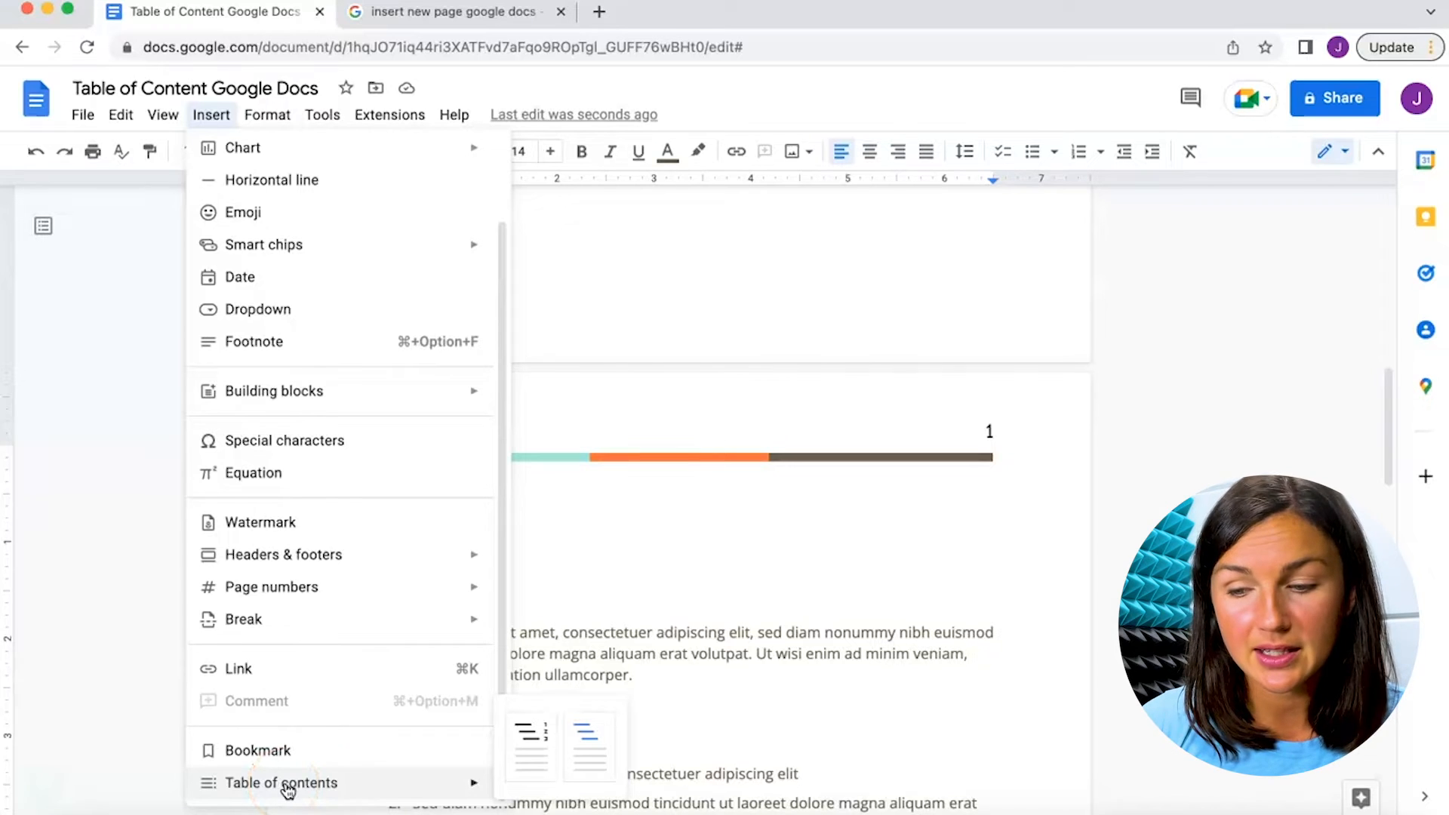
{"action": "mouse_move", "coordinate": [530, 744]}
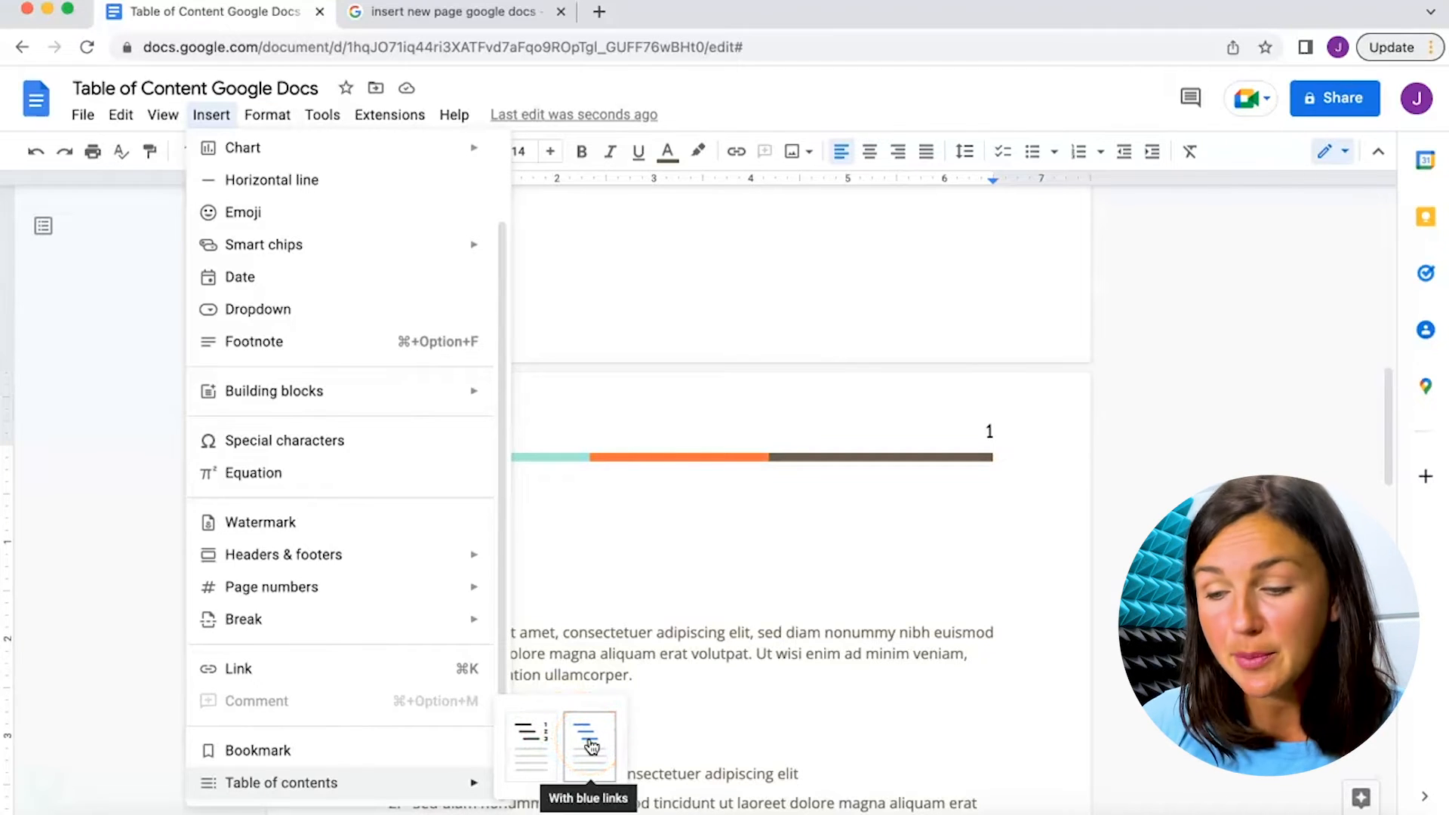
{"action": "mouse_move", "coordinate": [534, 739]}
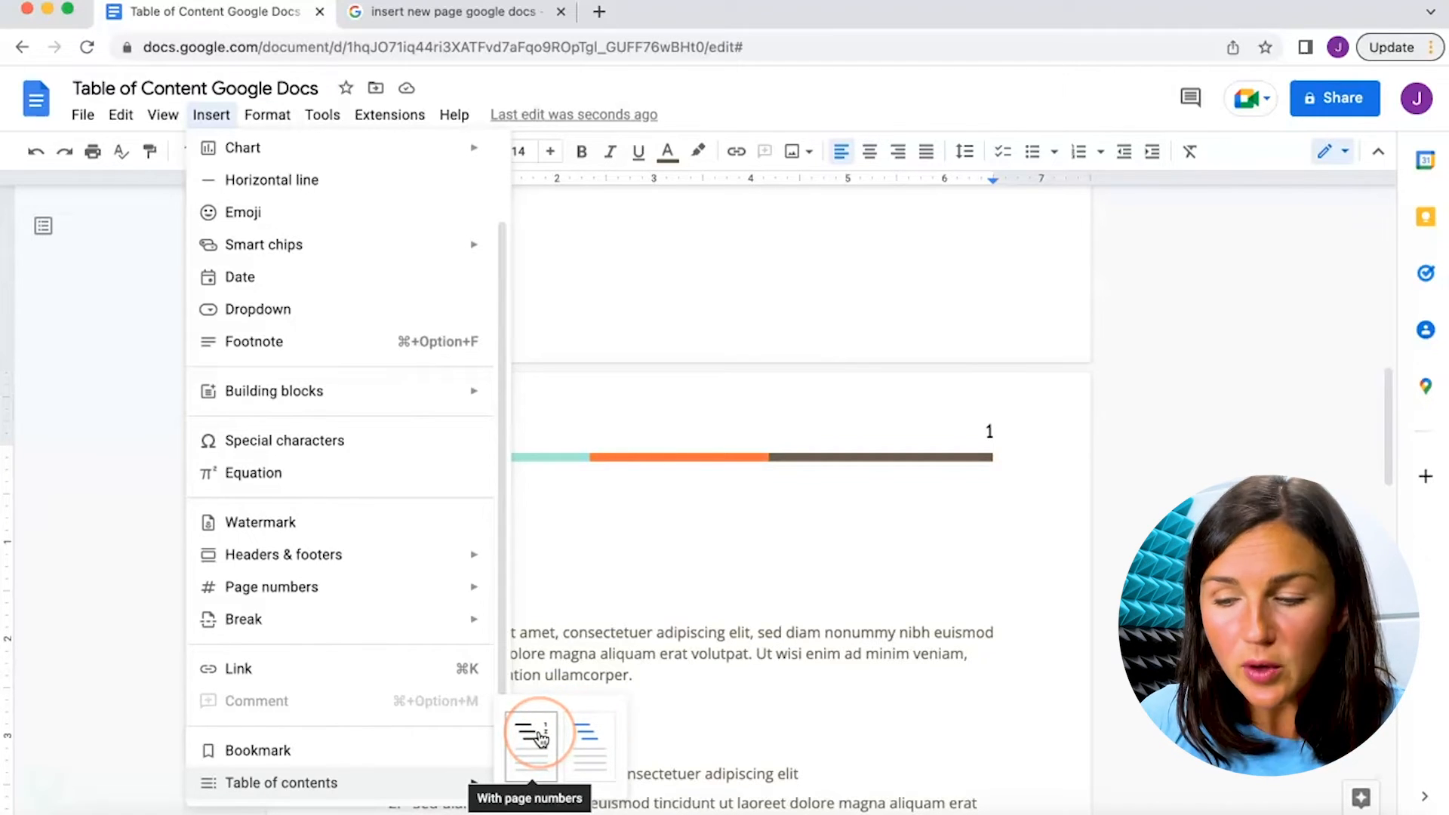
{"action": "left_click", "coordinate": [538, 736]}
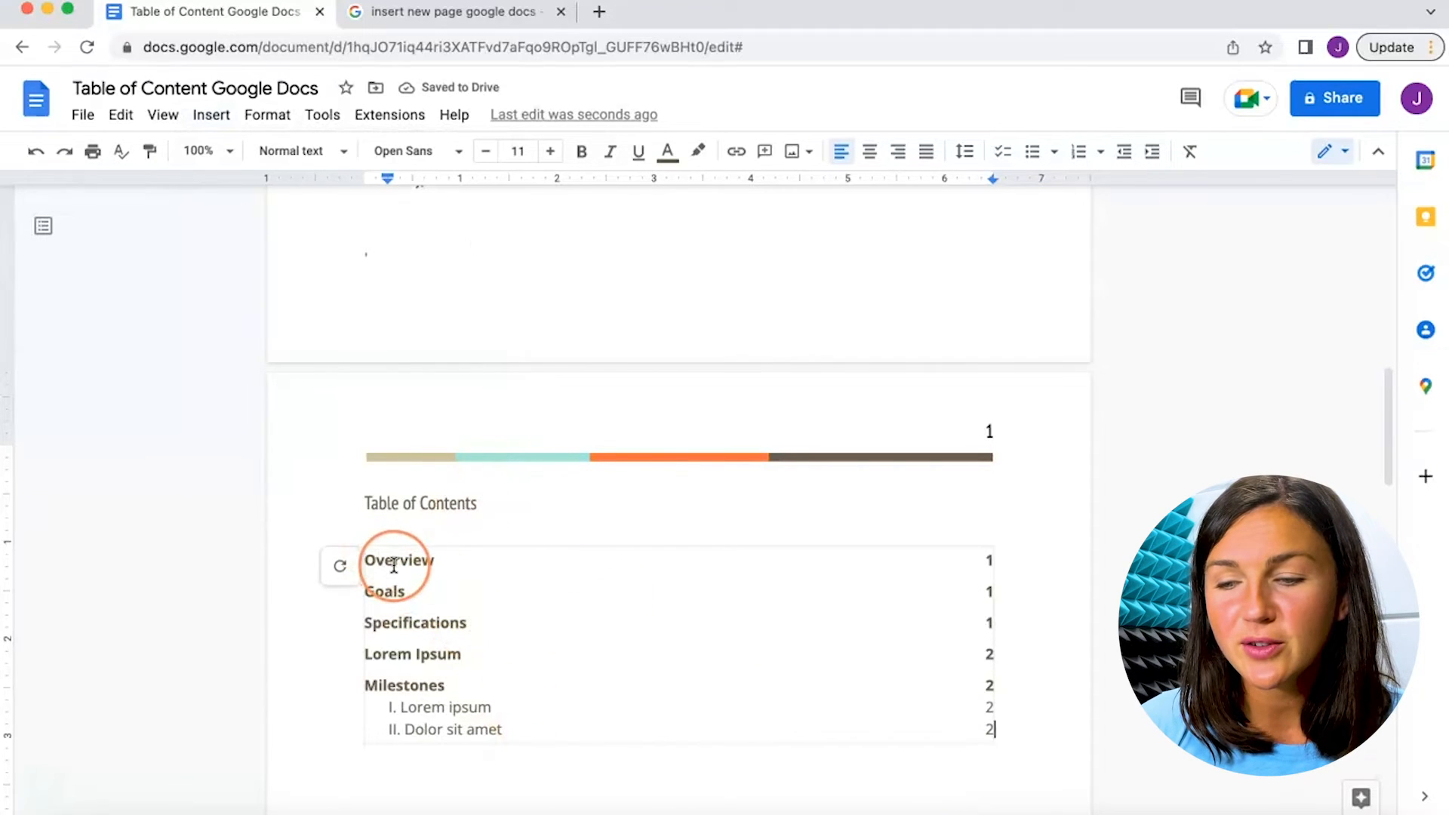
Step: Follow the Overview entry's link to the Overview heading
{"action": "left_click", "coordinate": [398, 560]}
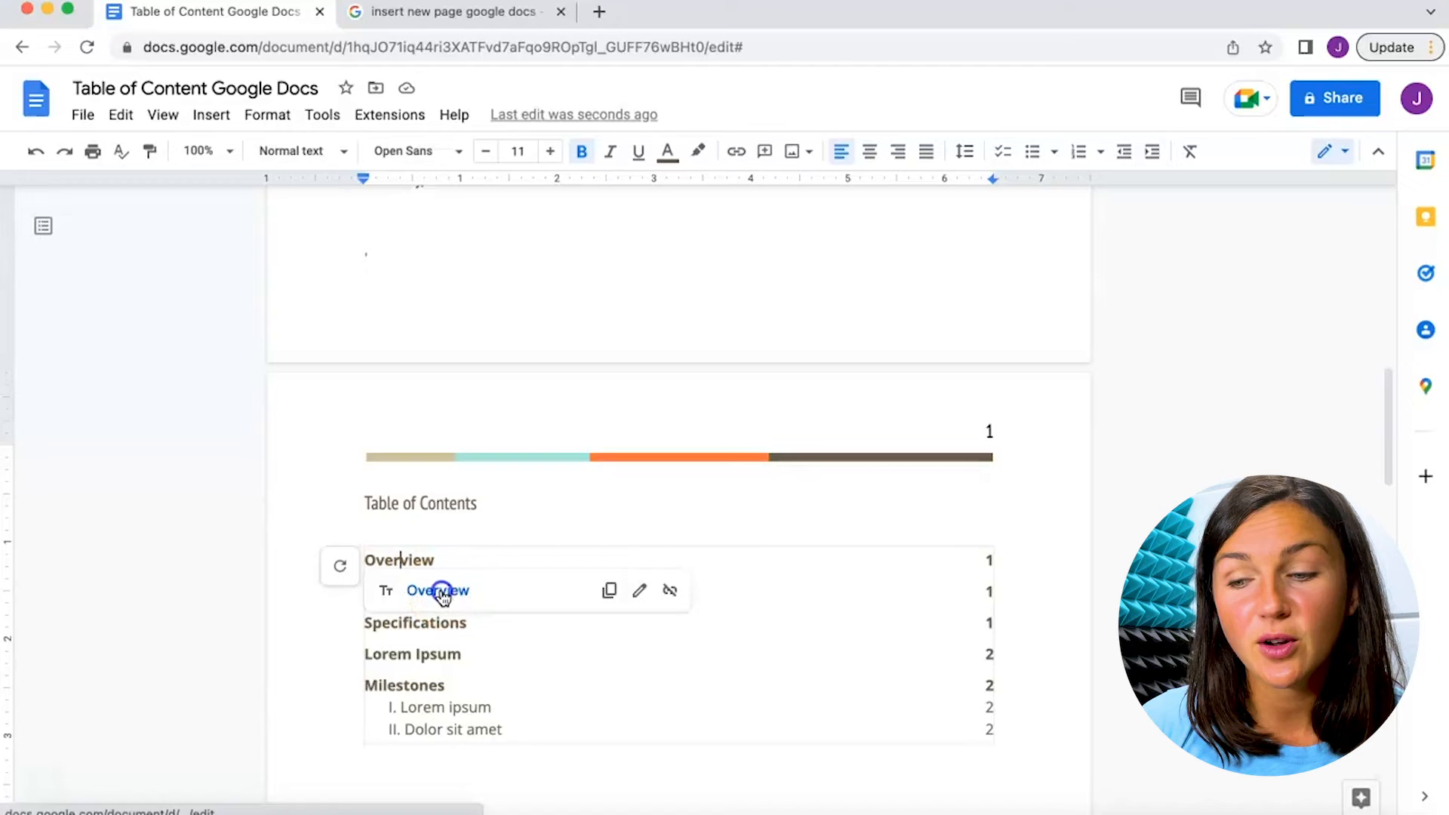
{"action": "left_click", "coordinate": [437, 590]}
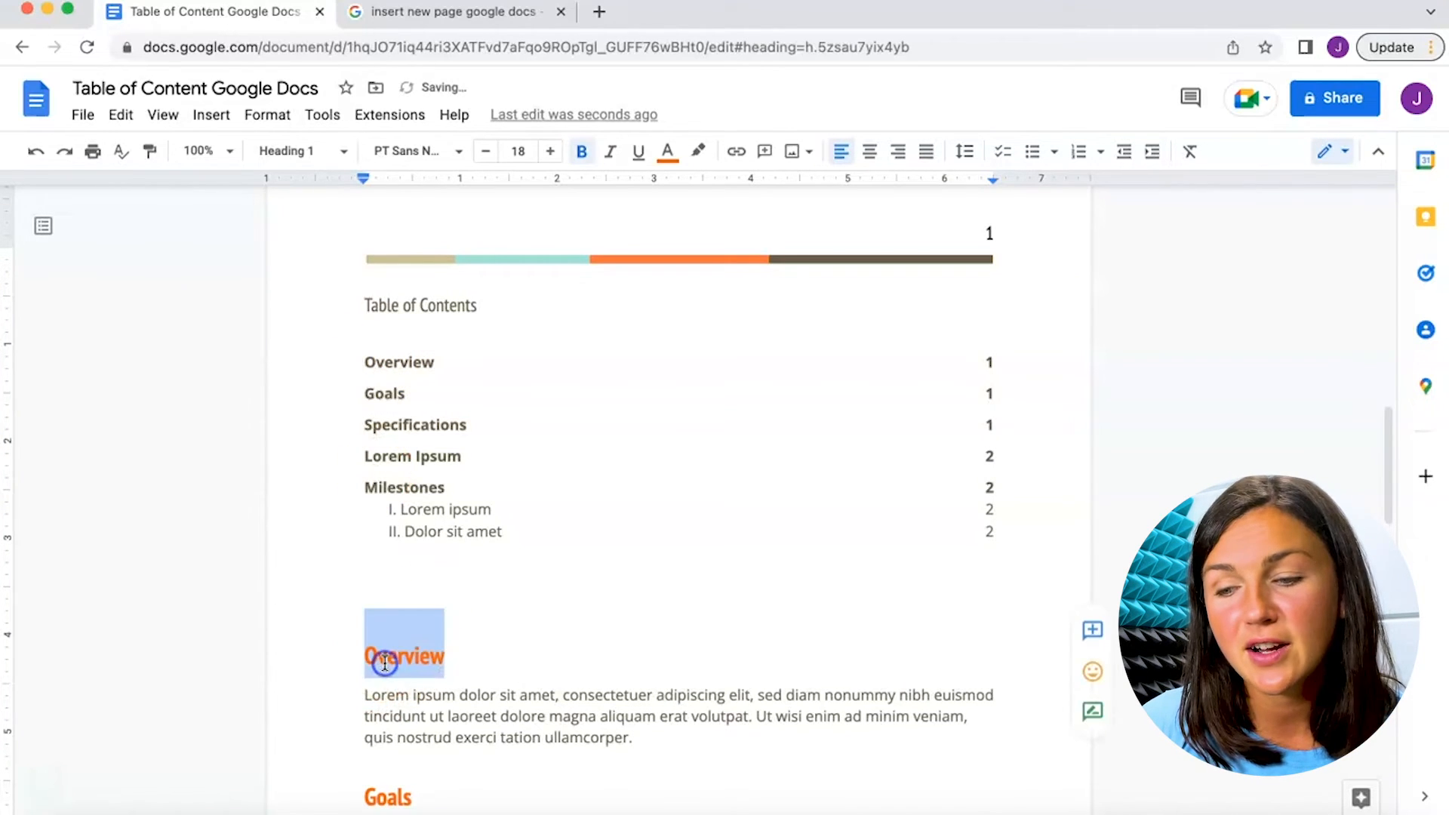
Step: Open the right-click context menu on the Overview heading
{"action": "right_click", "coordinate": [403, 643]}
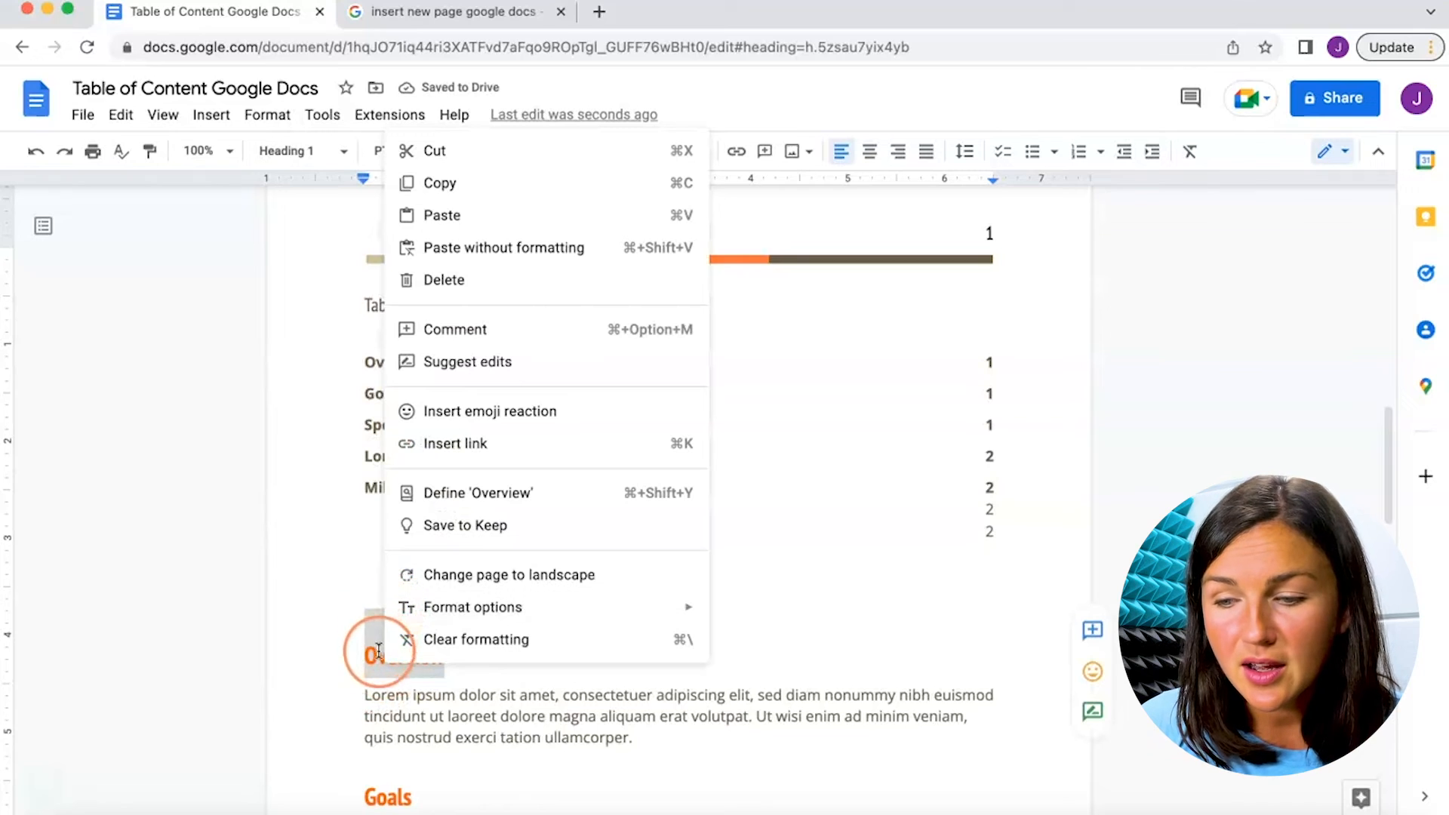